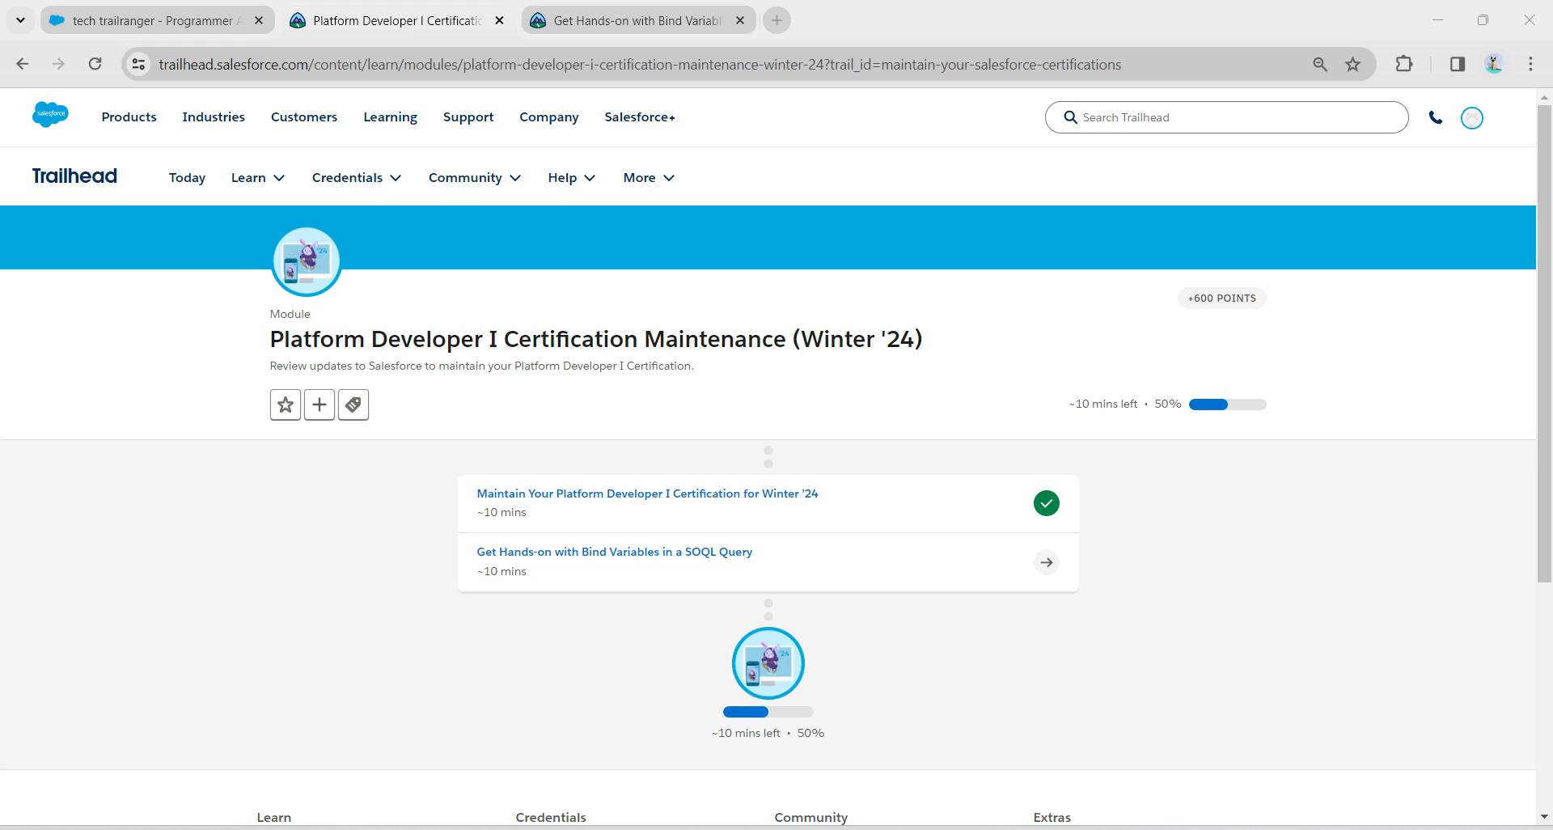
{"action": "mouse_move", "coordinate": [615, 551]}
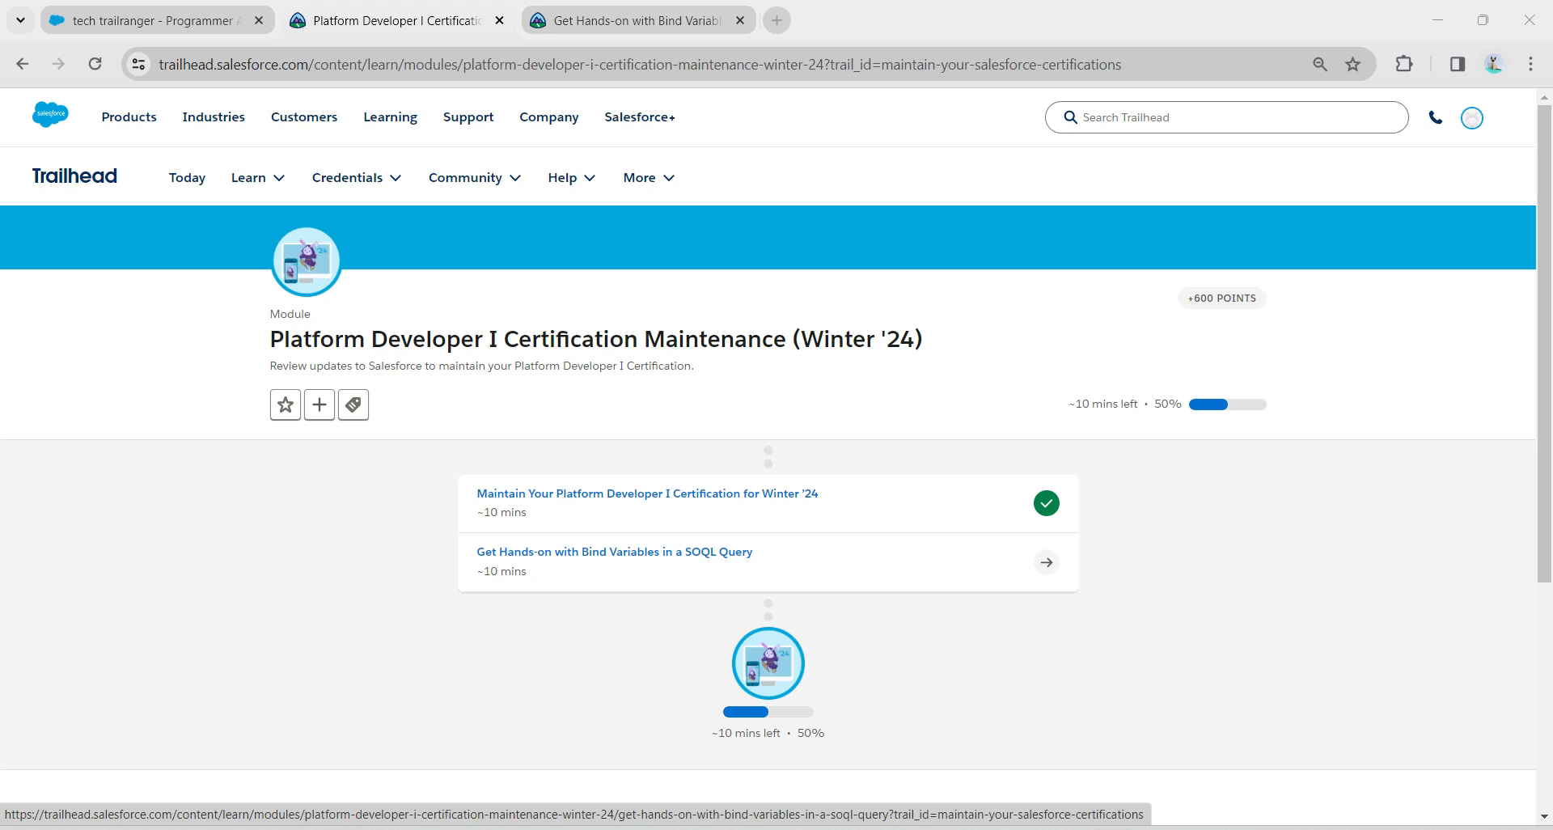
Open the 'Get Hands-on with Bind Variables in a SOQL Query' unit from the module page.
{"action": "left_click", "coordinate": [615, 552]}
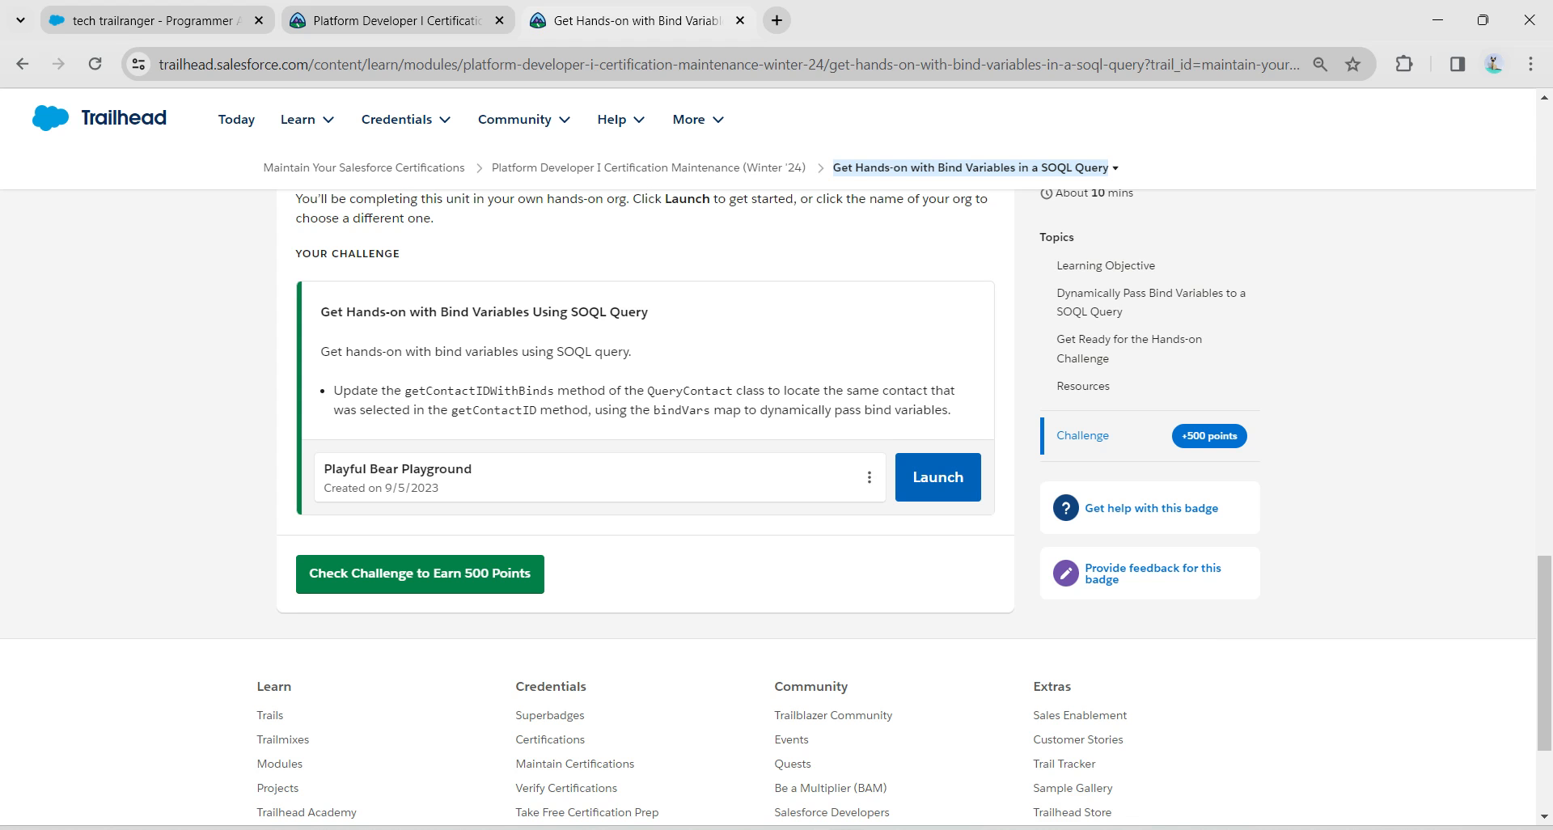
Launch the Trailhead Playground org in a new tab and return to the unit tab.
{"action": "left_click", "coordinate": [935, 475]}
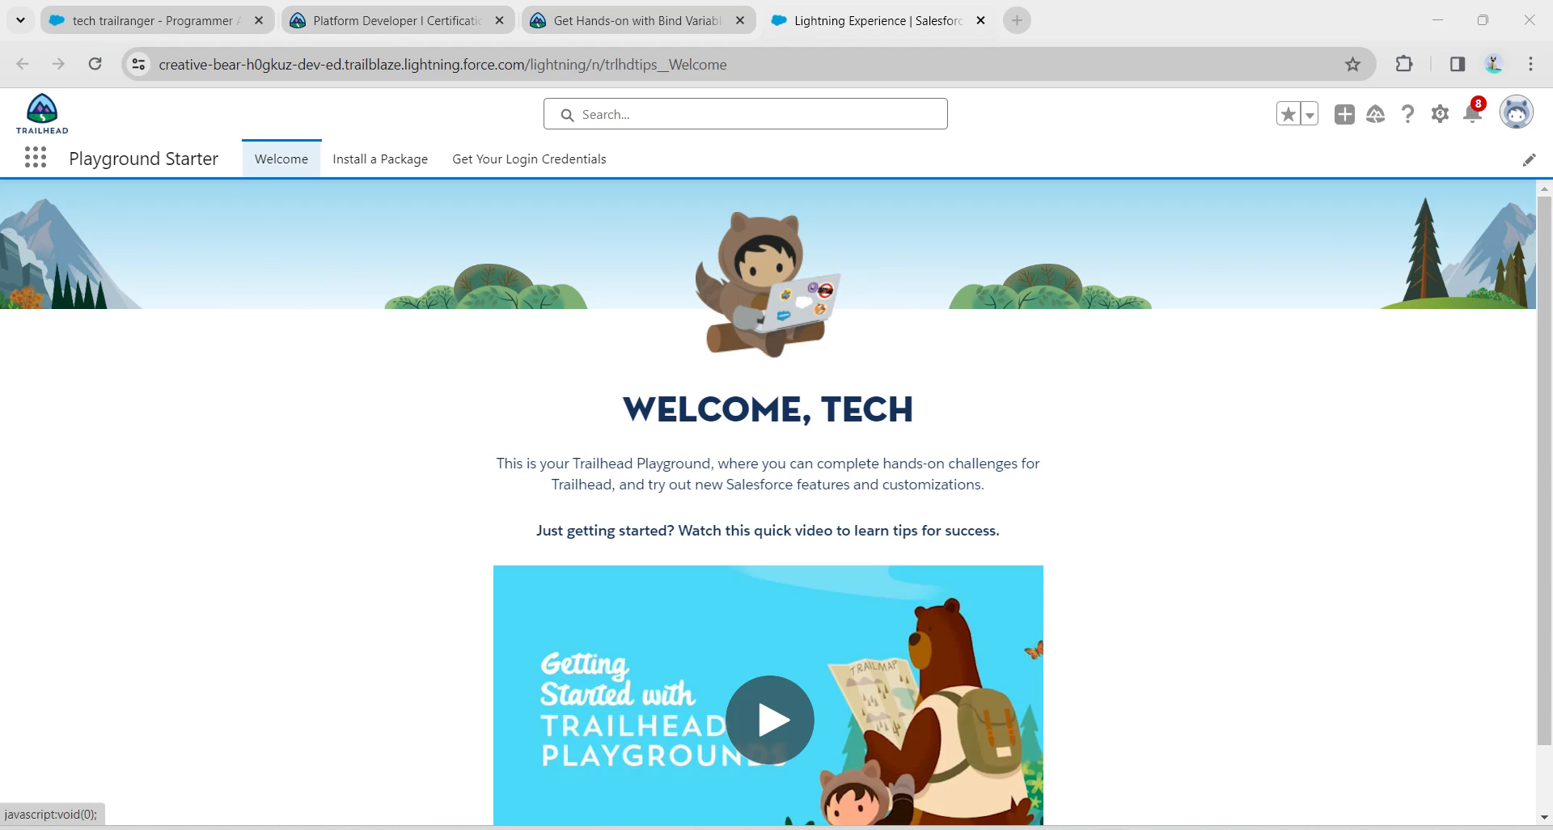
{"action": "left_click", "coordinate": [1440, 113]}
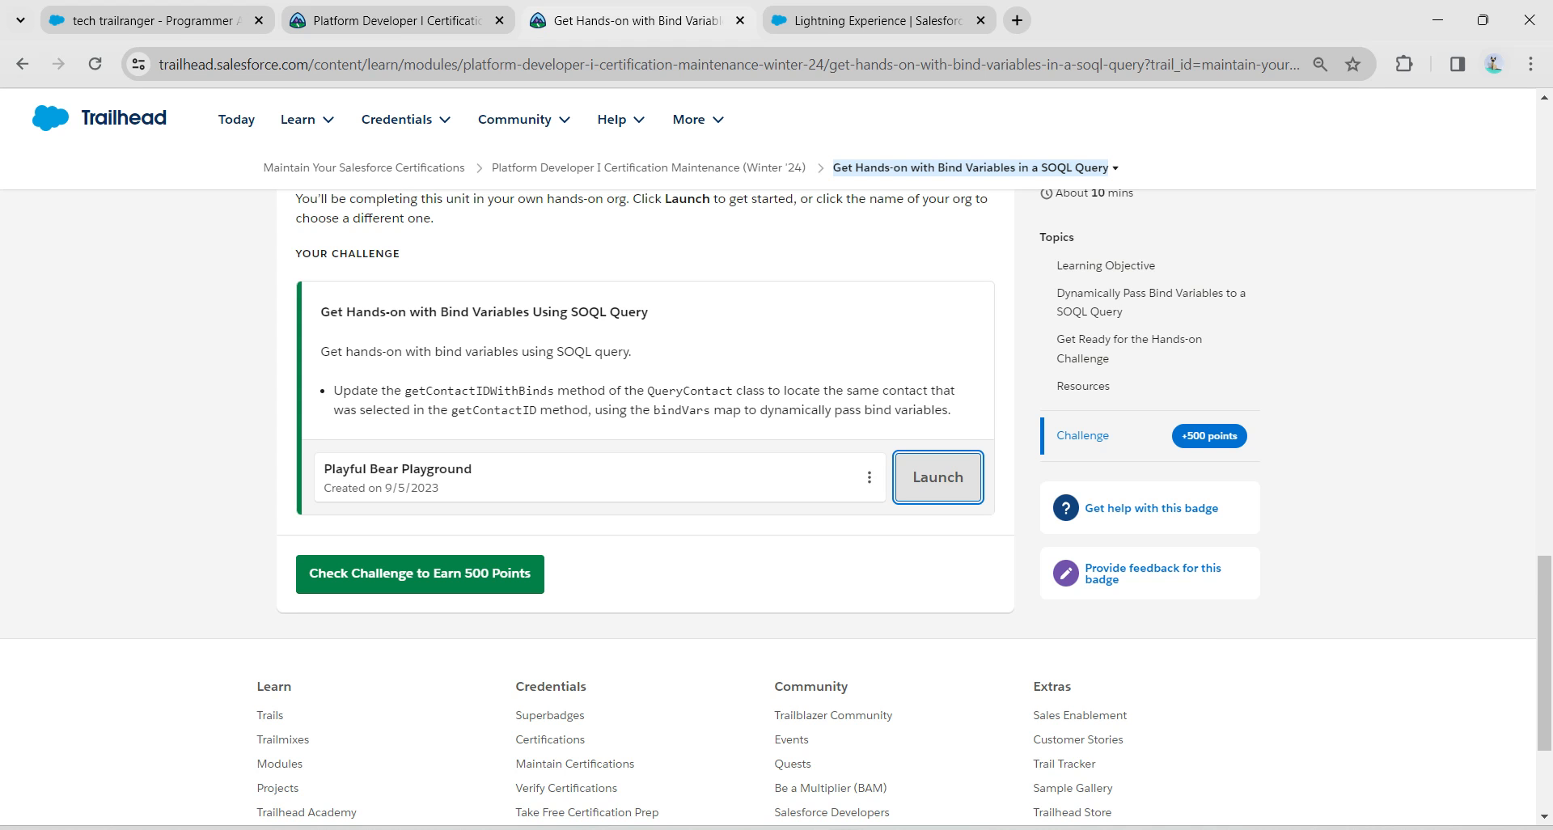
Scroll through the prework instructions and starter QueryContact code in the unit.
{"action": "scroll", "scroll_direction": "up", "scroll_amount": 3}
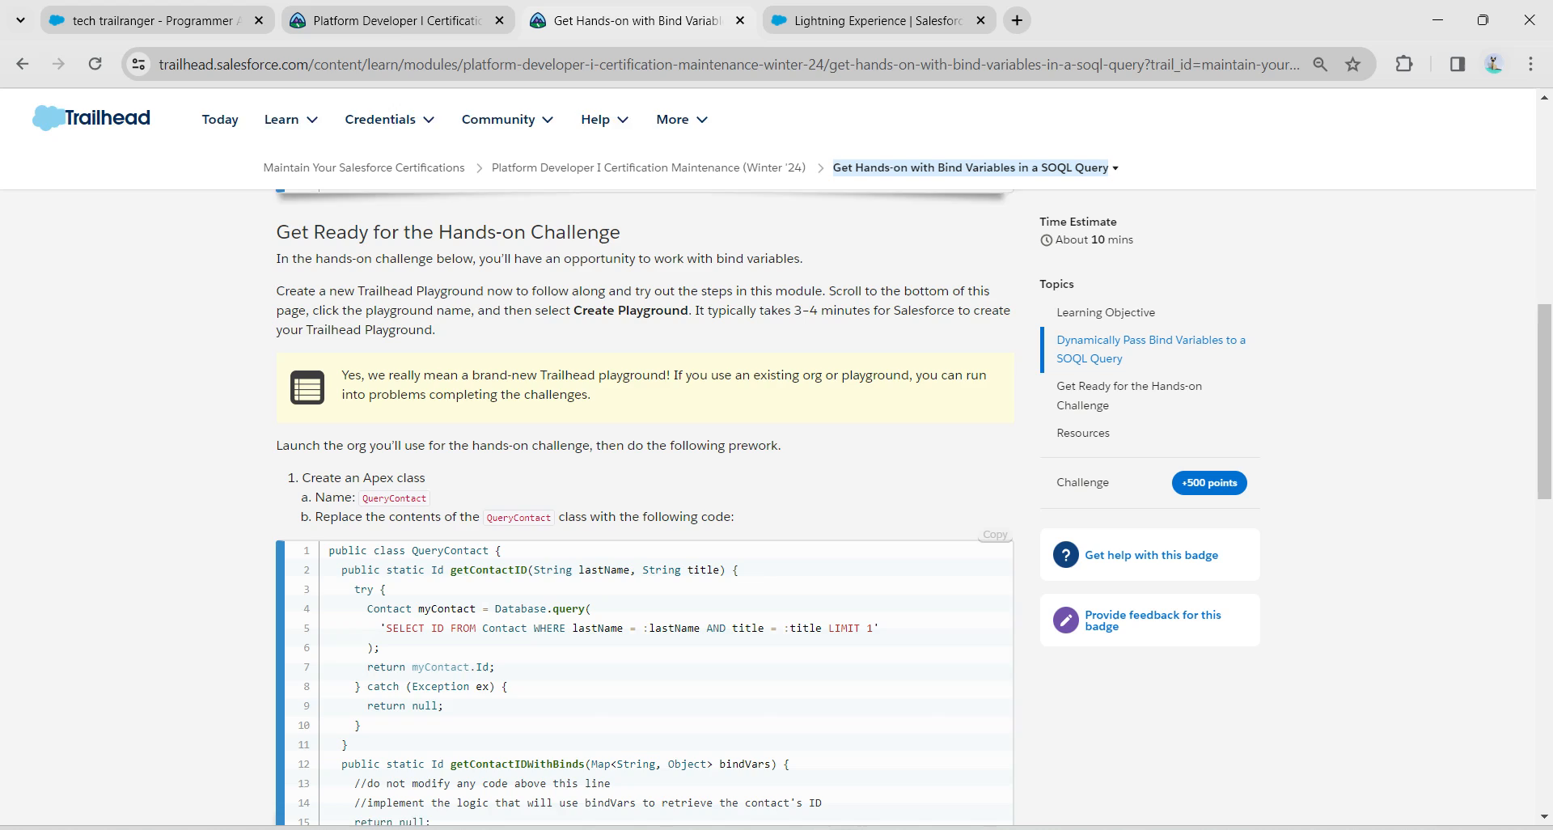
{"action": "scroll", "scroll_direction": "down", "scroll_amount": 3}
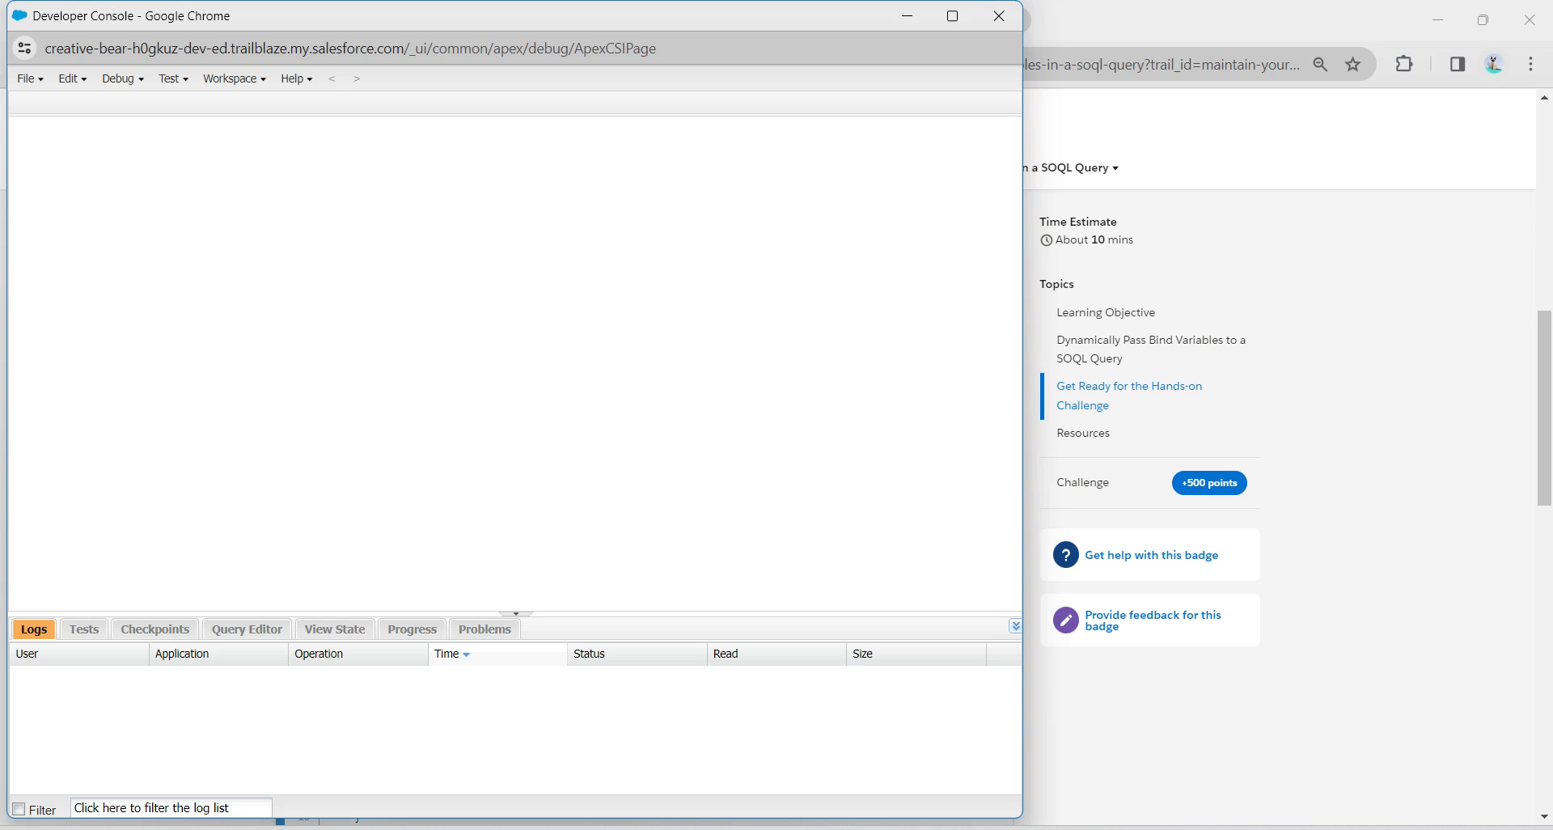
Create a new Apex class named QueryContact via File > New > Apex Class.
{"action": "left_click", "coordinate": [26, 77]}
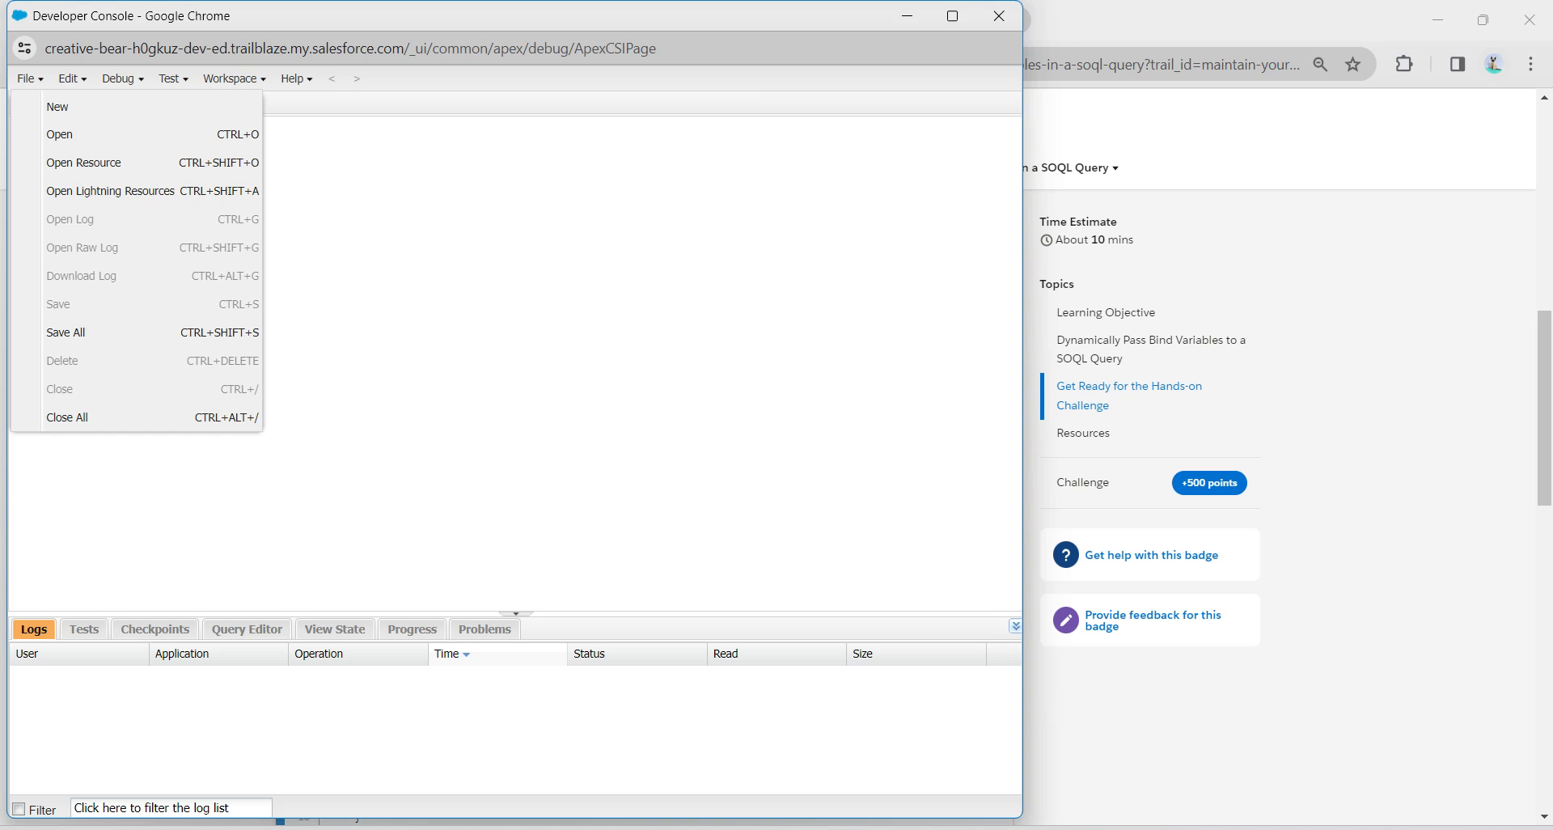
{"action": "mouse_move", "coordinate": [56, 107]}
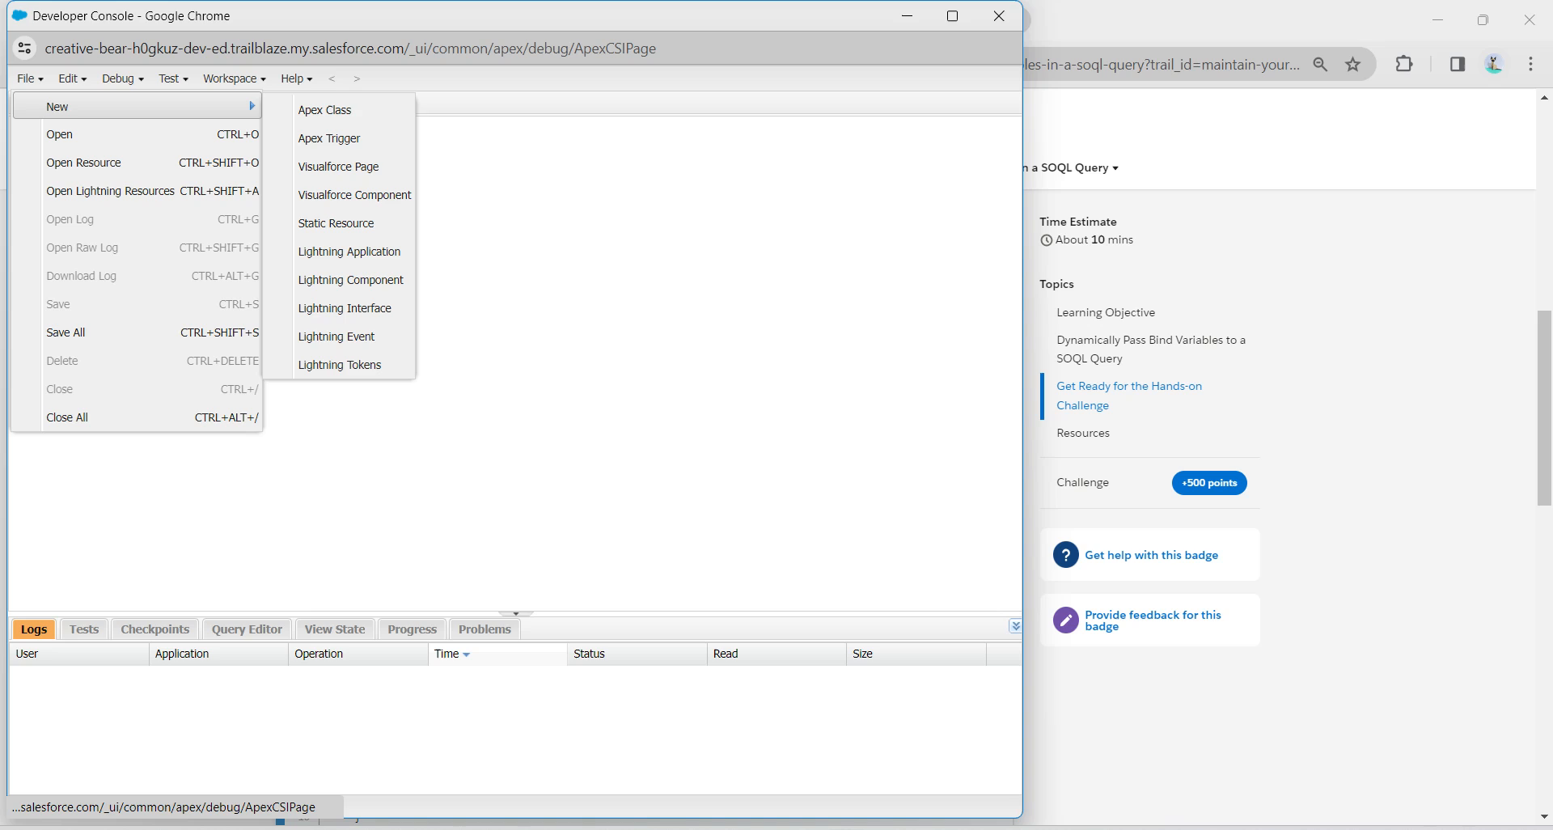
{"action": "left_click", "coordinate": [324, 109]}
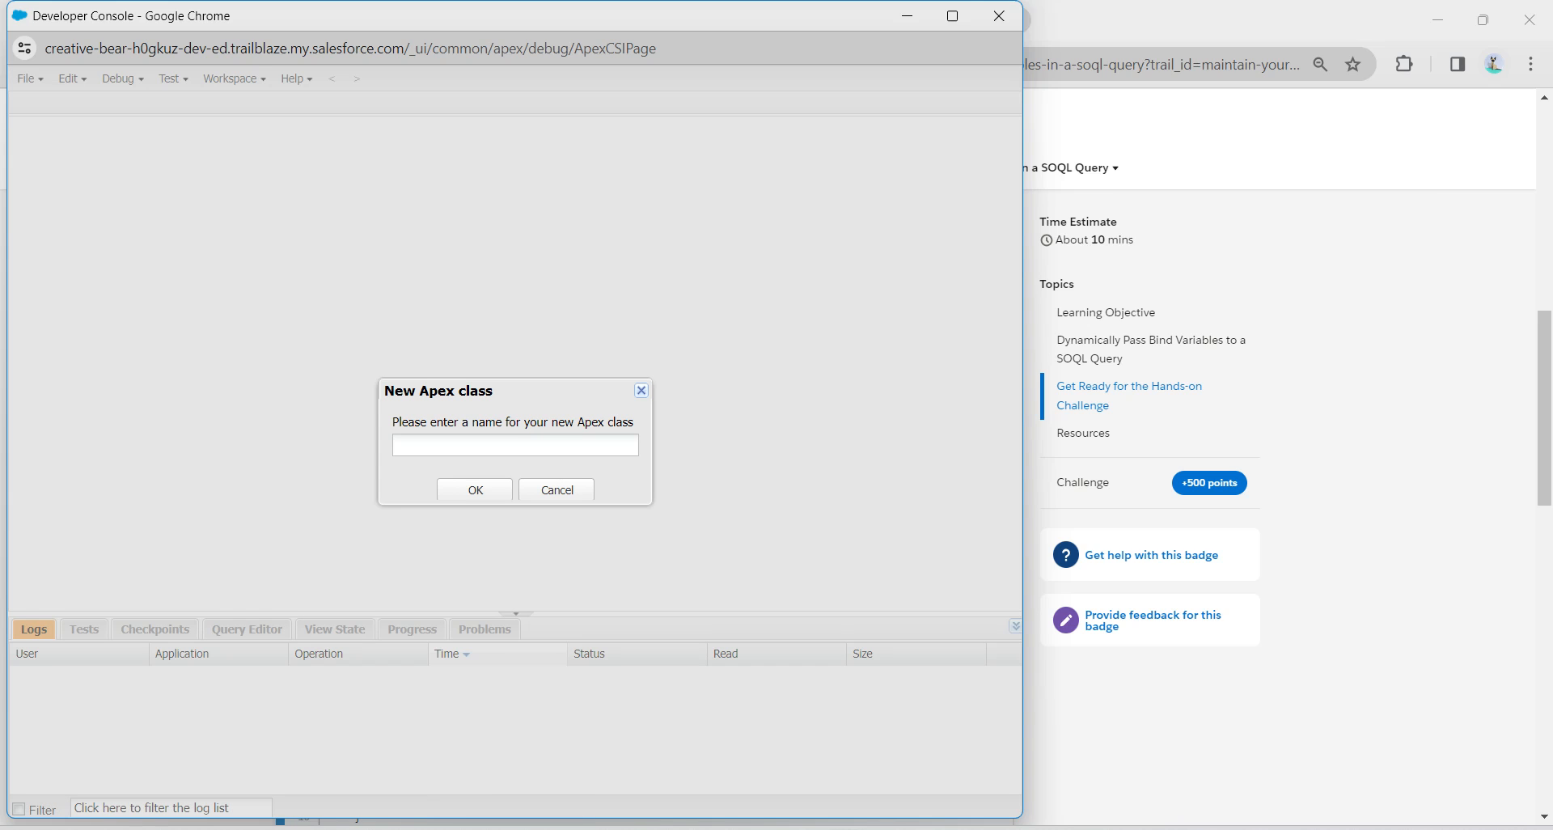
{"action": "type", "text": "QueryContact"}
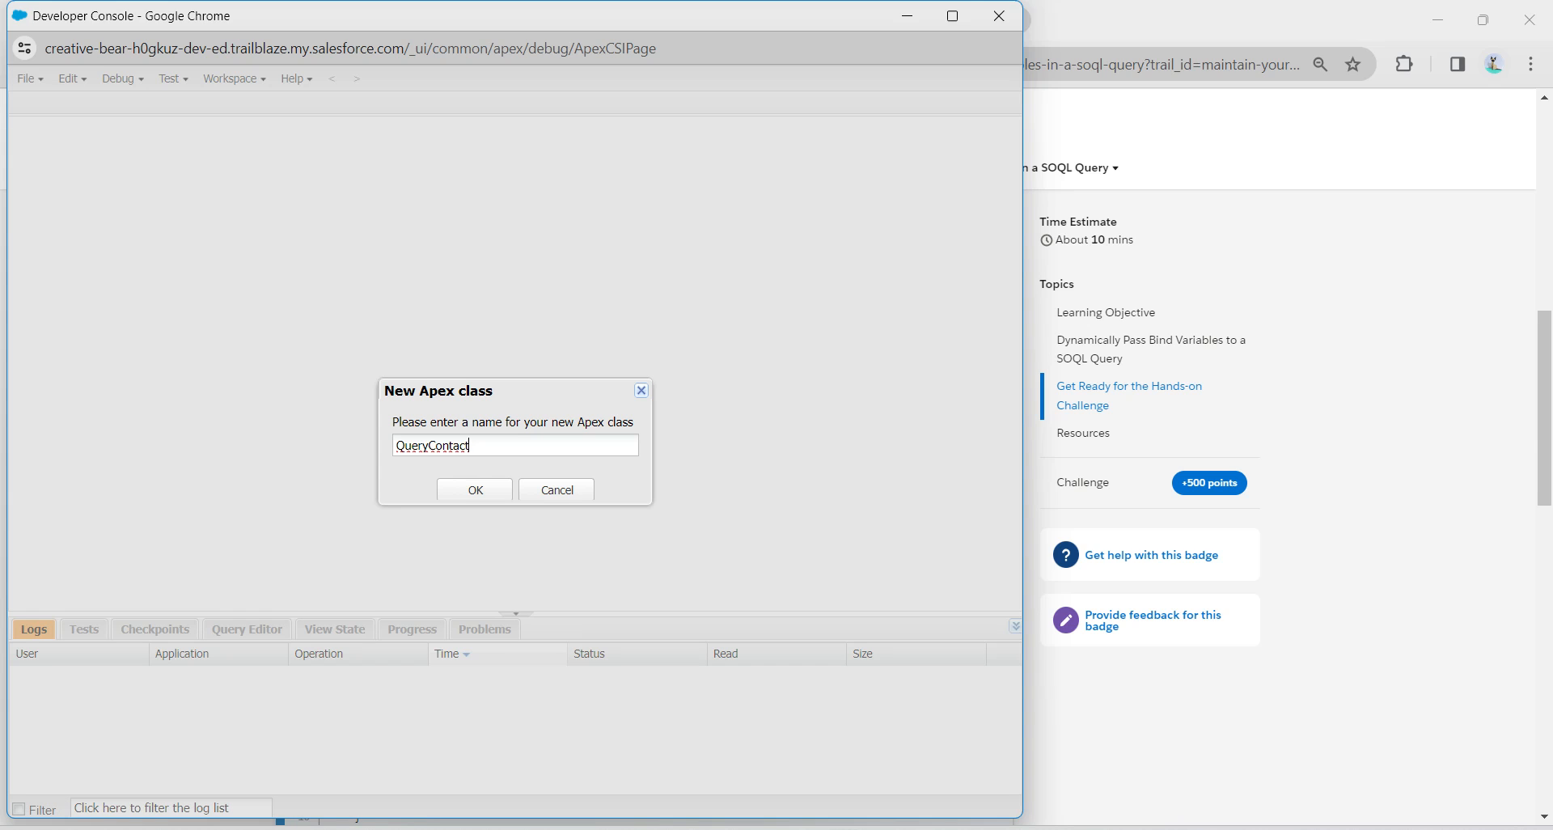
{"action": "left_click", "coordinate": [474, 488]}
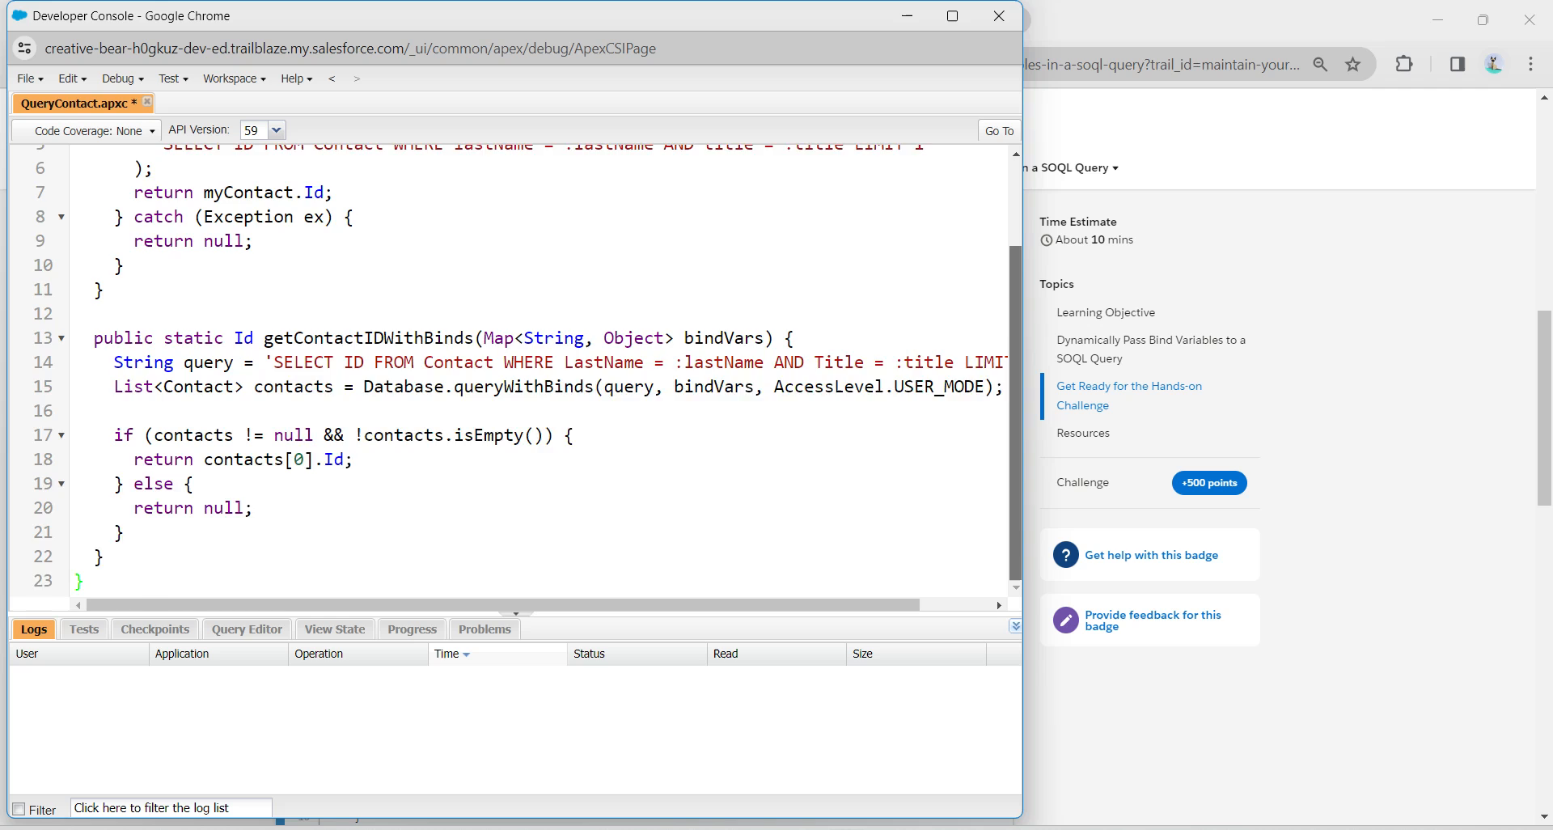
Save QueryContact with getContactIDWithBinds implemented using Database.queryWithBinds and bindVars.
{"action": "scroll", "scroll_direction": "up", "scroll_amount": 3}
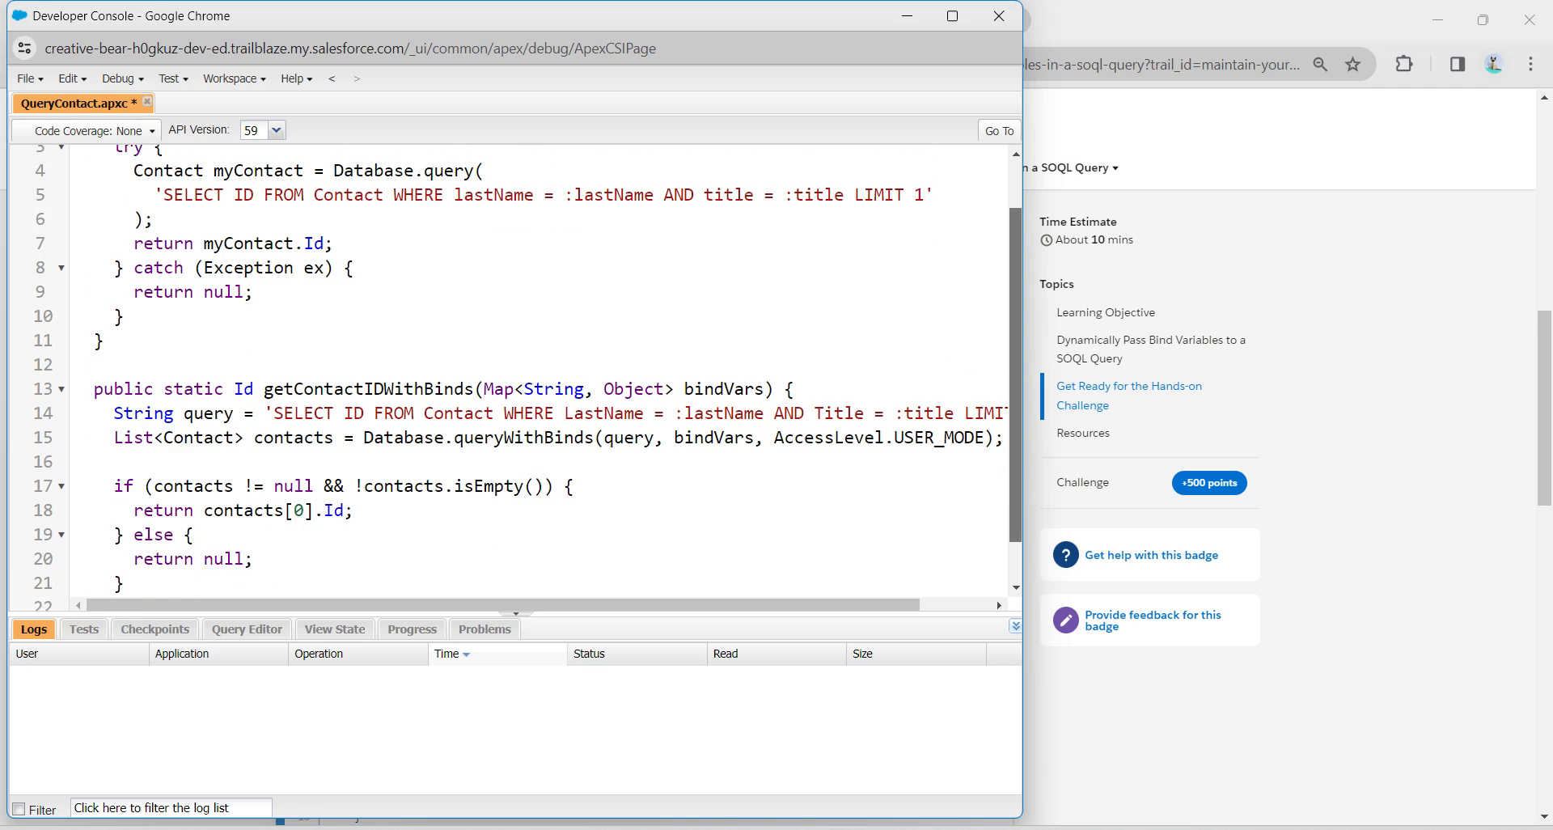
{"action": "scroll", "scroll_direction": "up", "scroll_amount": 3}
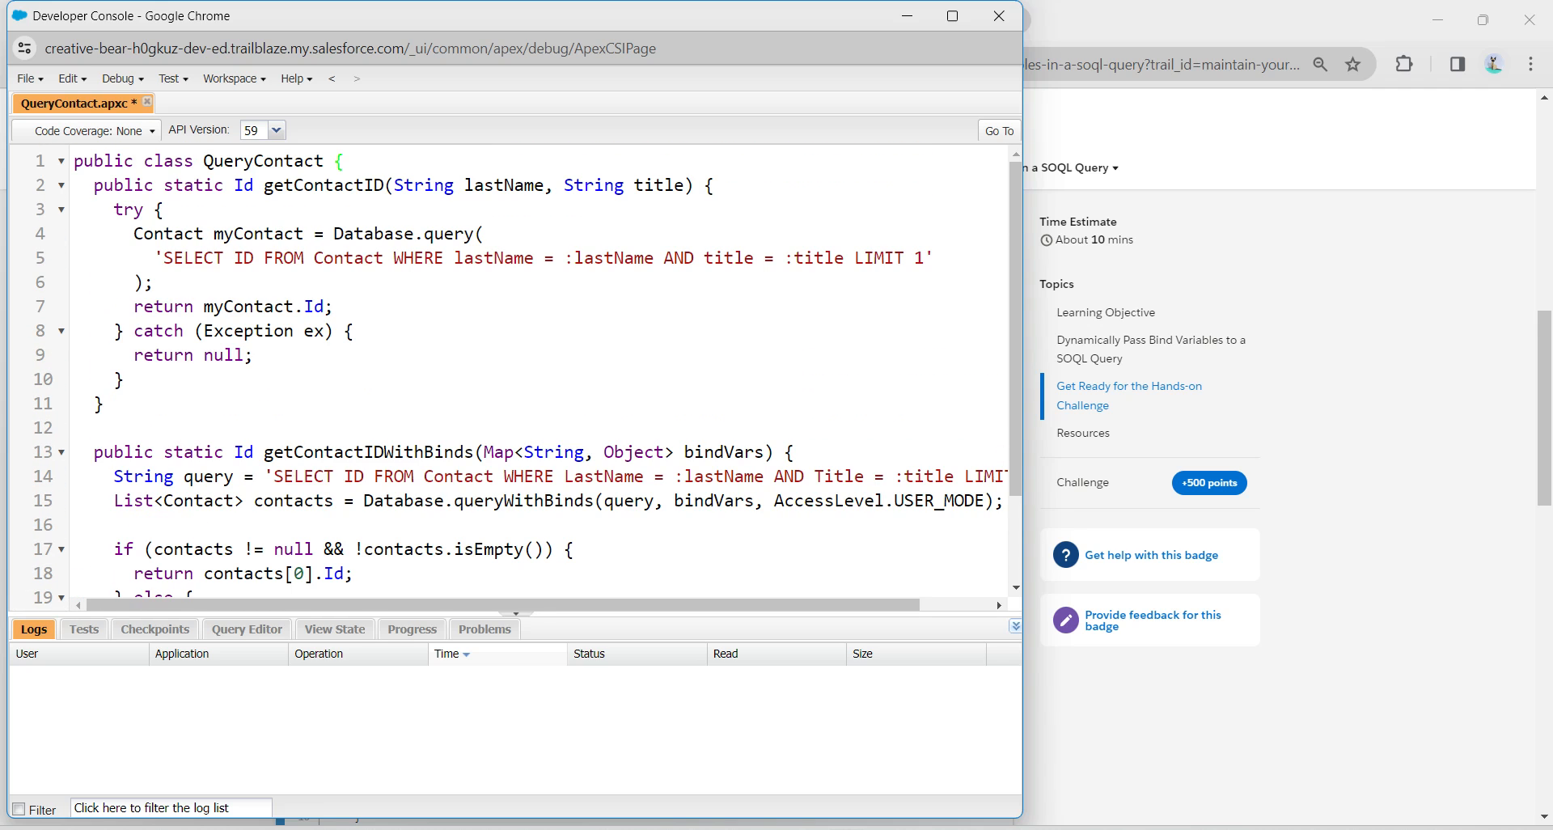
{"action": "left_click", "coordinate": [24, 78]}
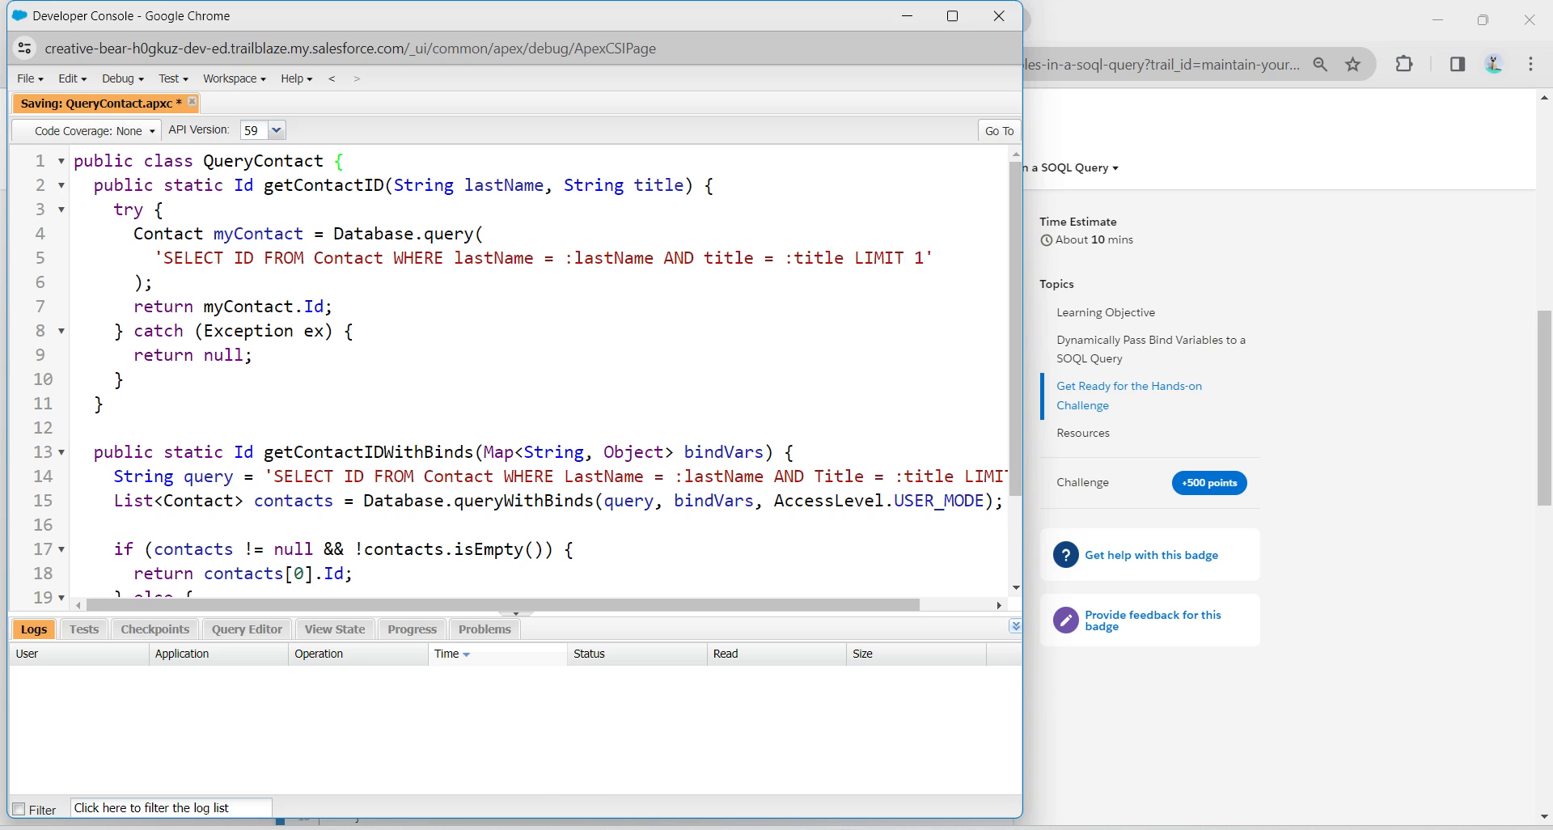
{"action": "key", "text": "ctrl+s"}
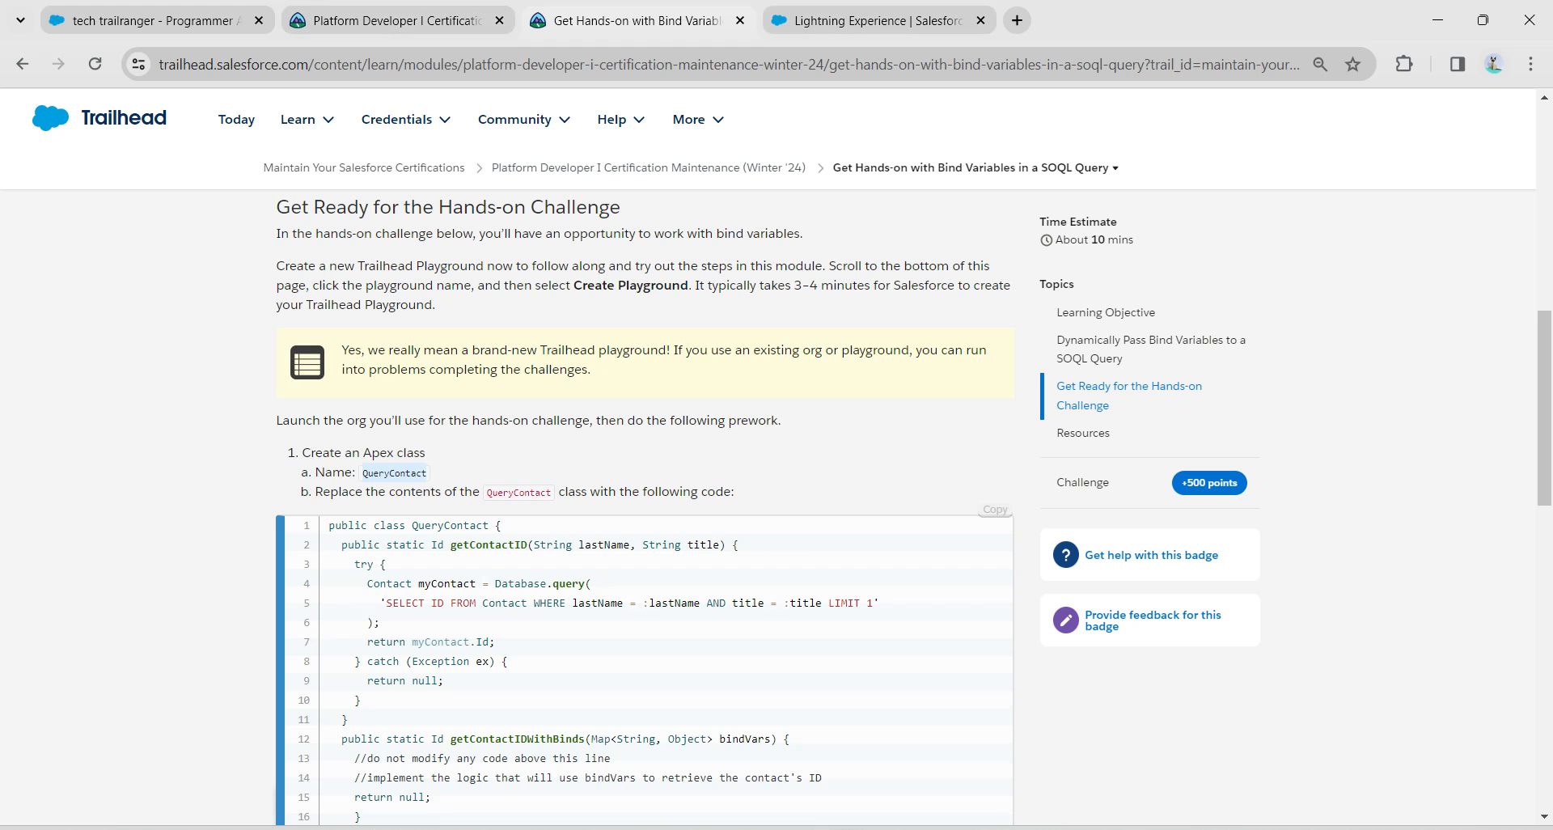
Check the challenge, earn the Winter '24 maintenance badge, and dismiss the badge popup.
{"action": "scroll", "scroll_direction": "down", "scroll_amount": 3}
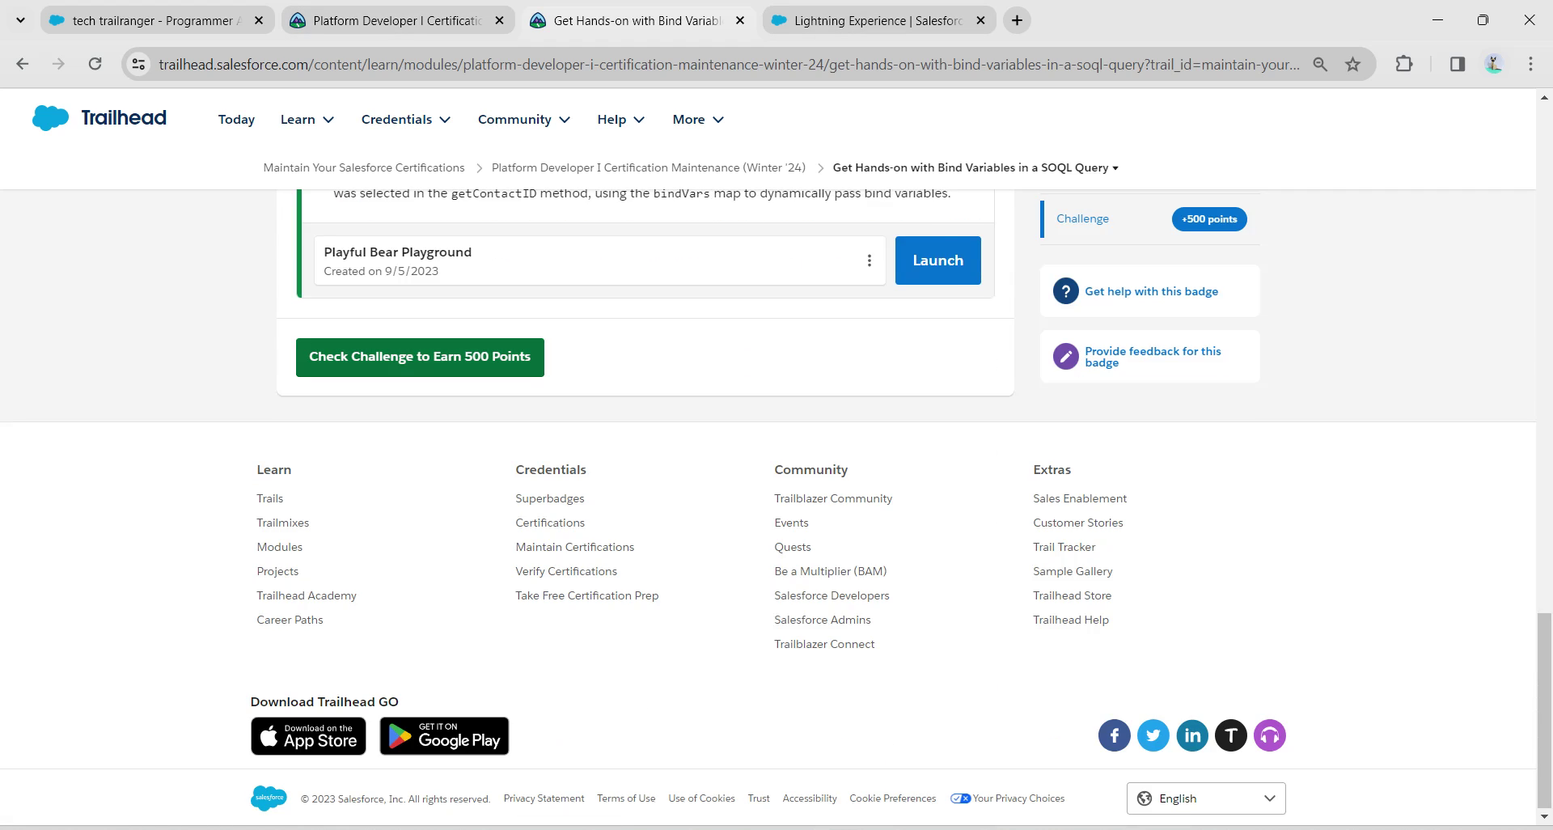
{"action": "left_click", "coordinate": [419, 356]}
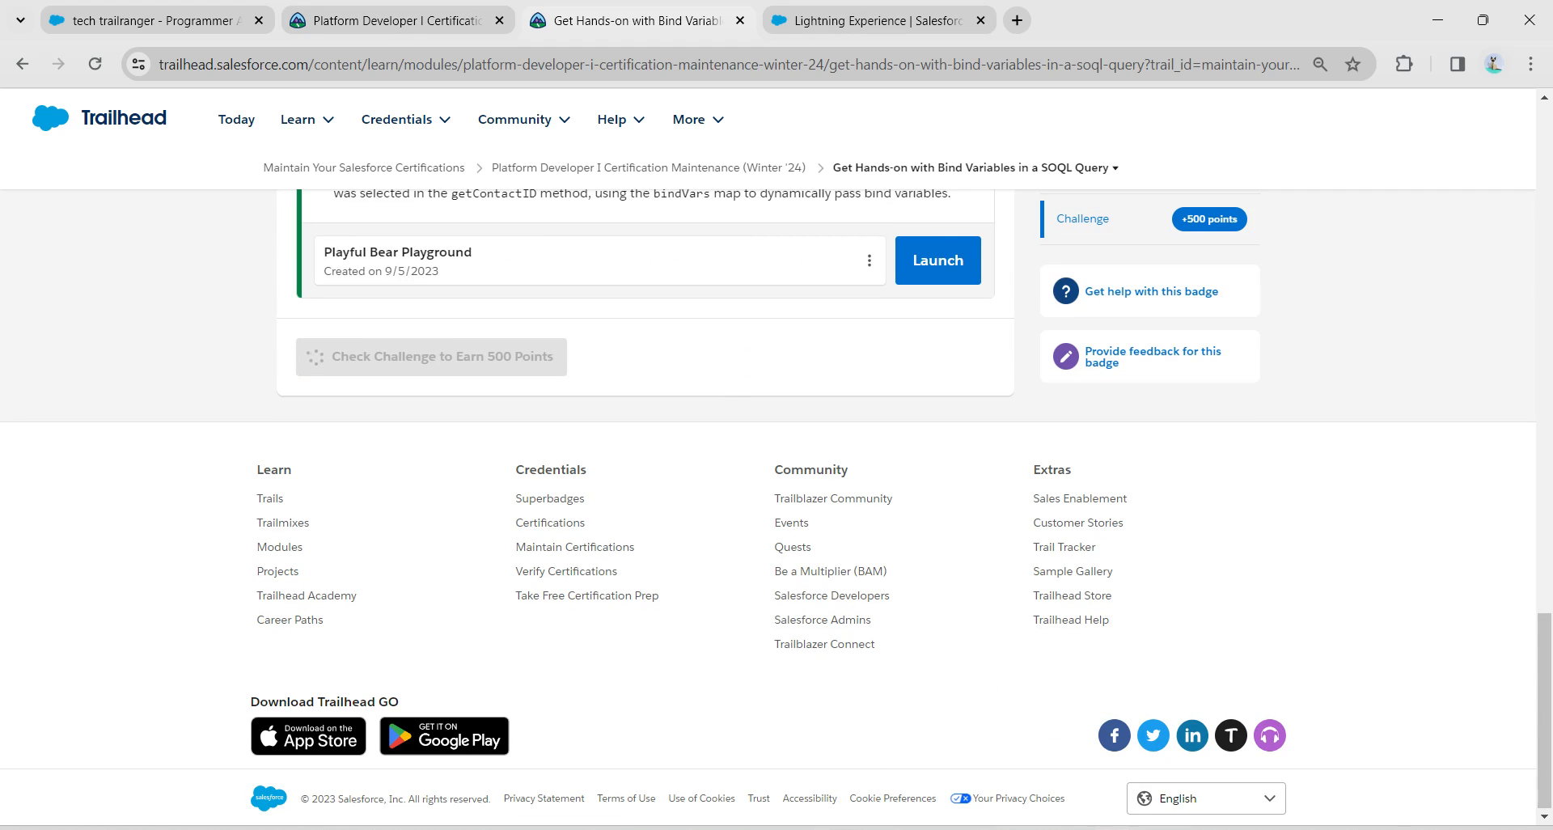
{"action": "left_click", "coordinate": [430, 356]}
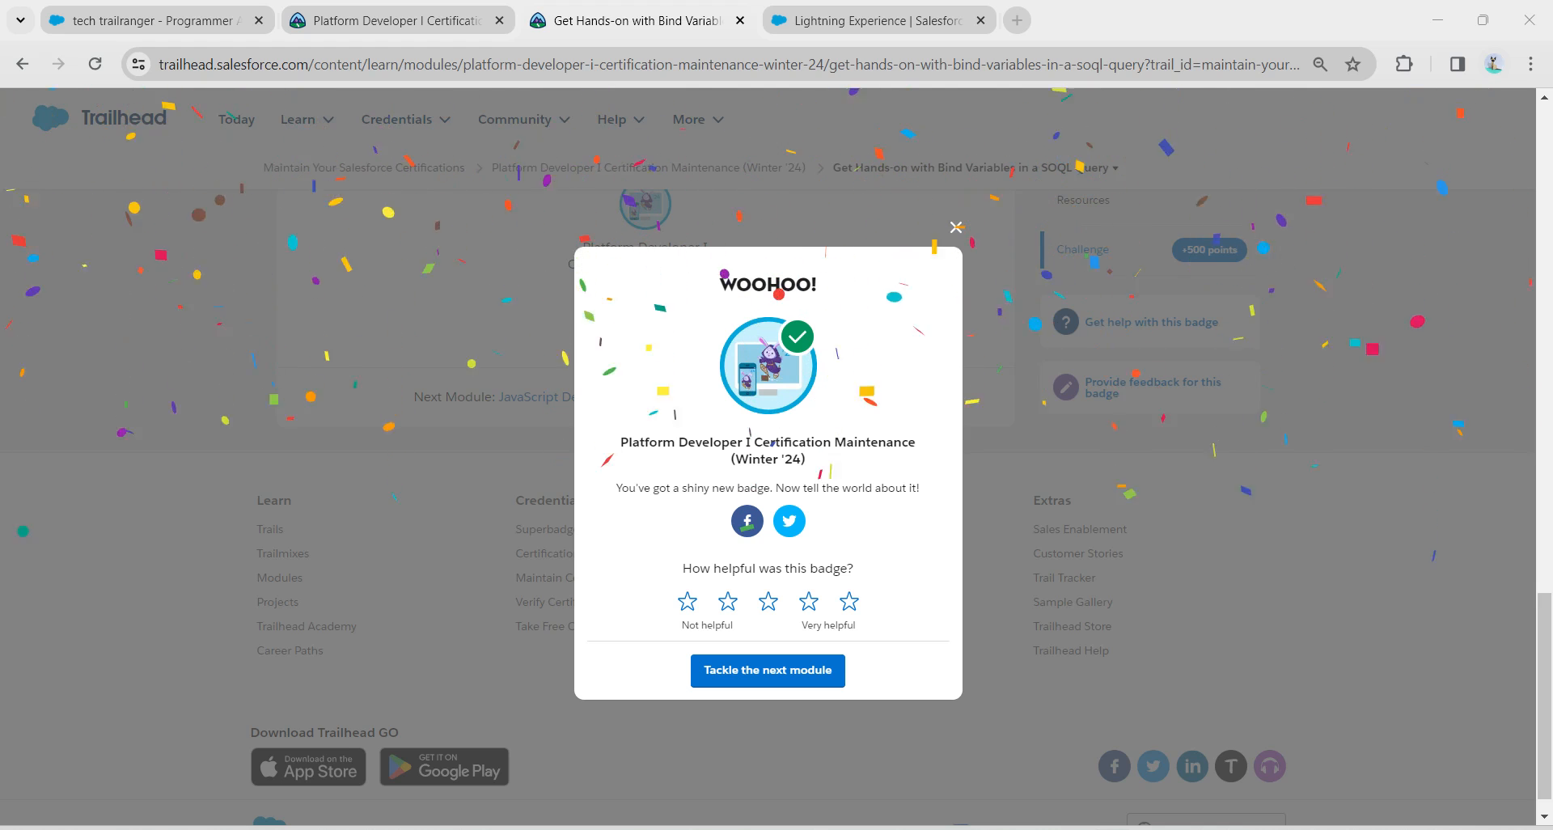
{"action": "left_click", "coordinate": [956, 227]}
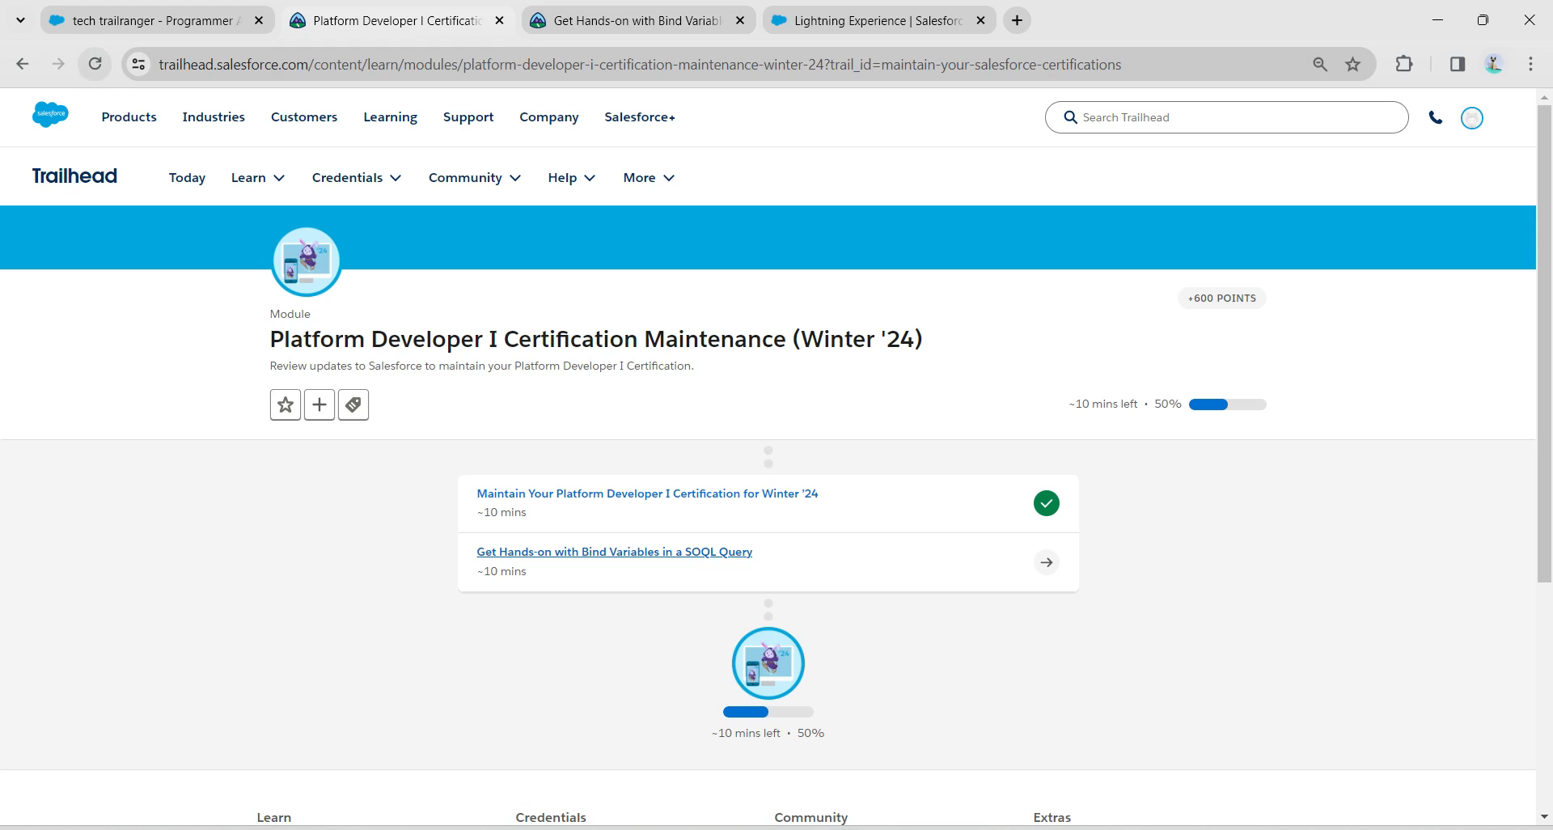